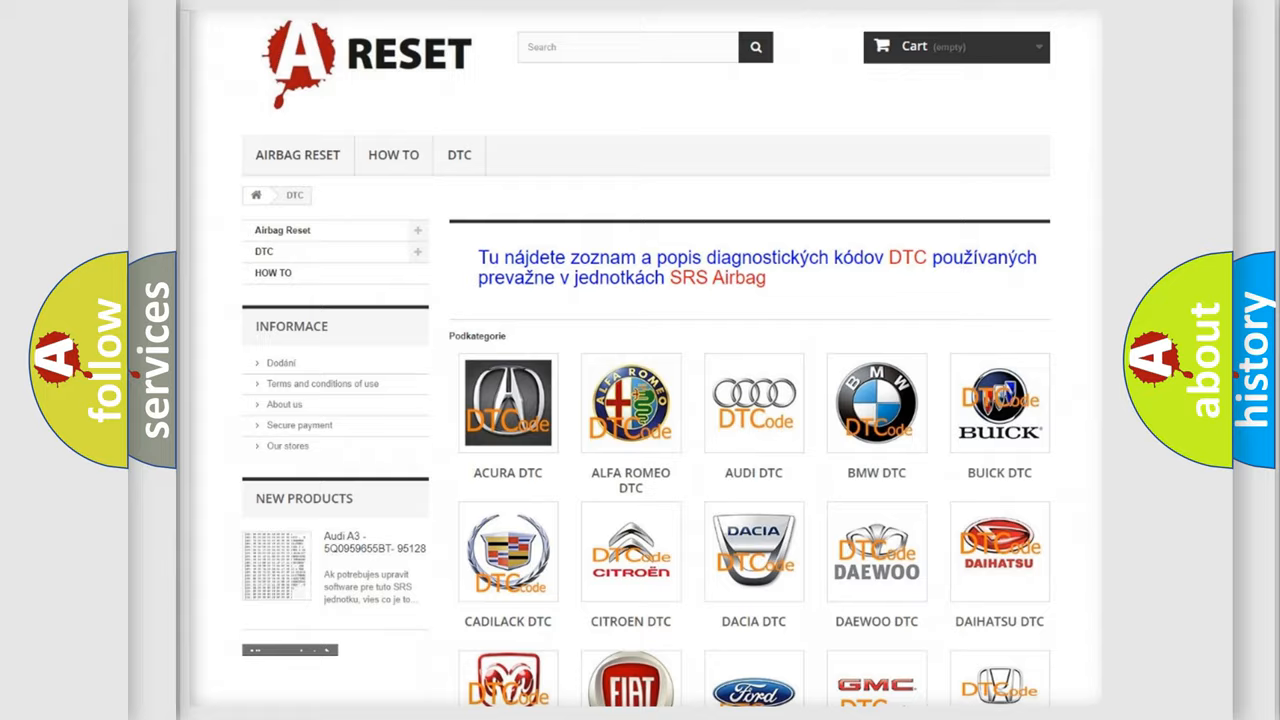
# - Open the FIAT DTC listing and scroll to where hex 5020 maps to B1020
pyautogui.scroll(-3)
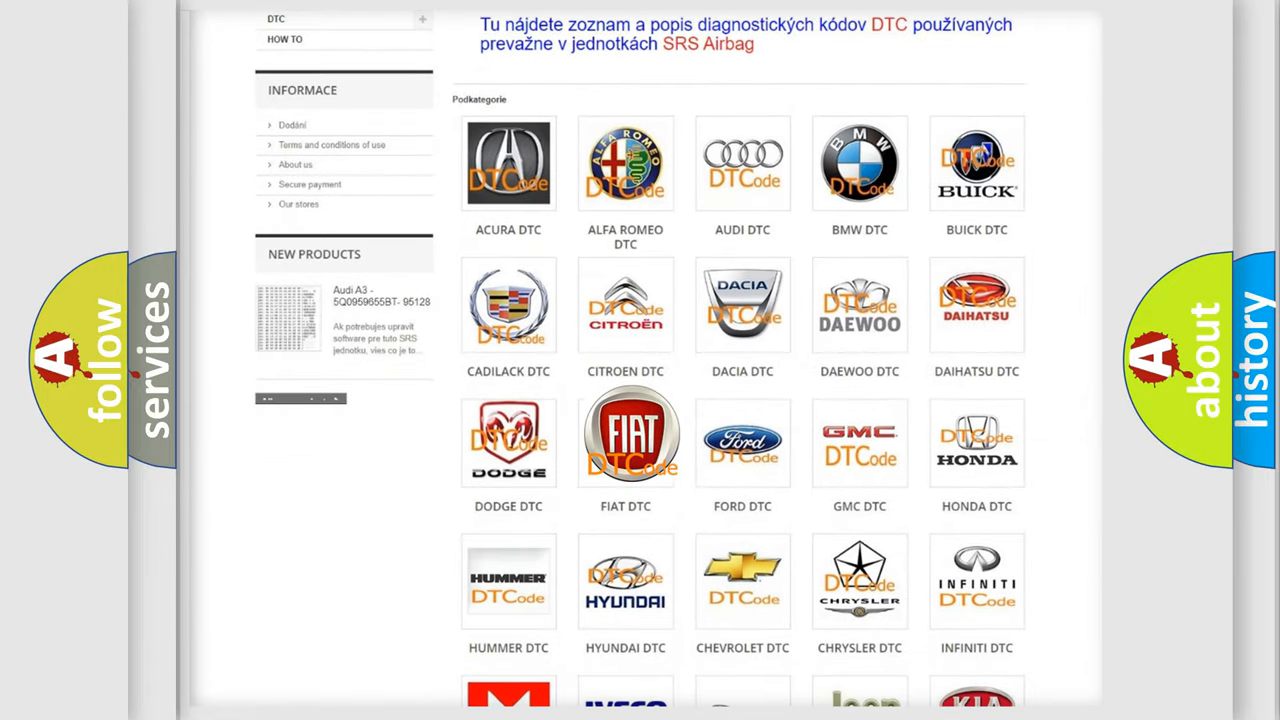
pyautogui.click(625, 440)
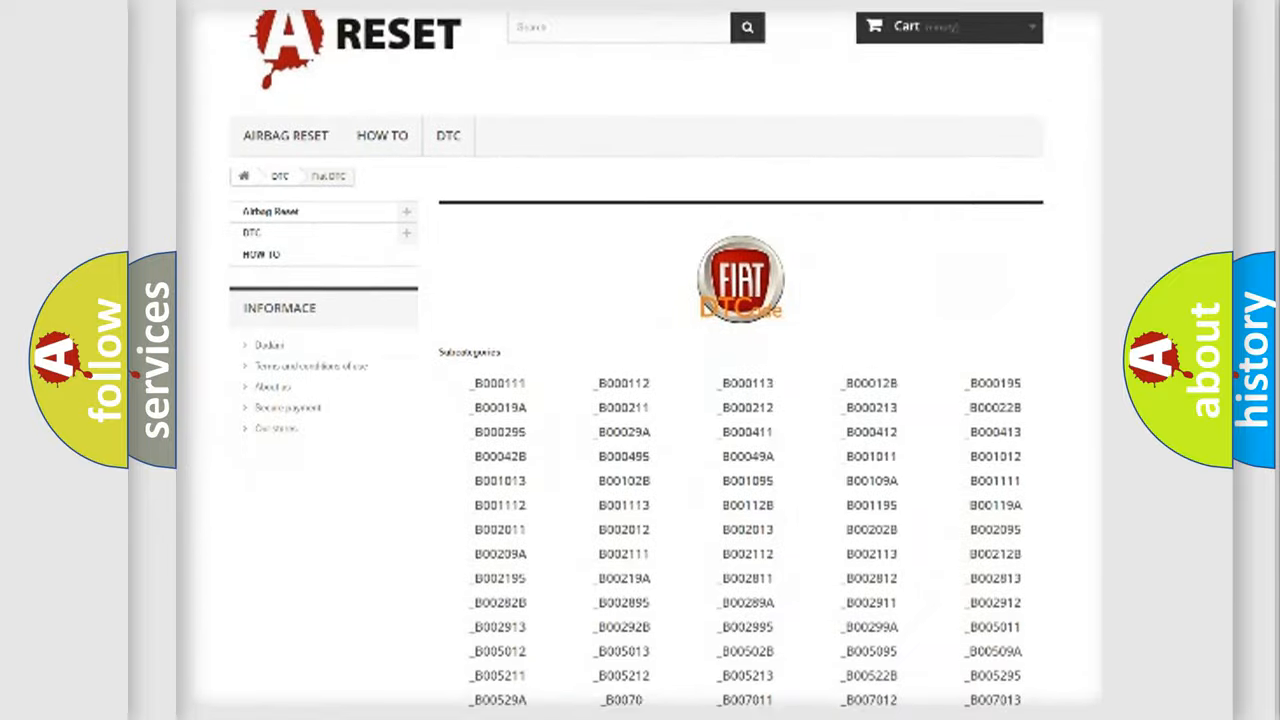
pyautogui.scroll(-3)
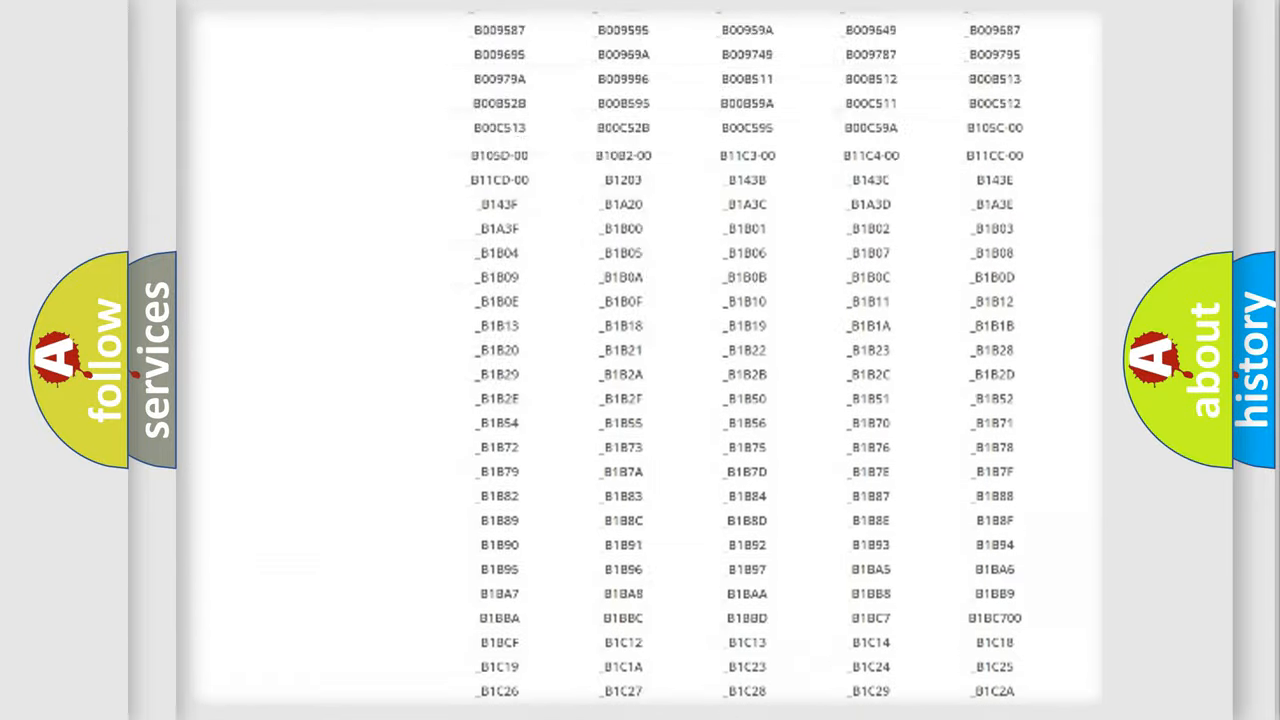
pyautogui.scroll(3)
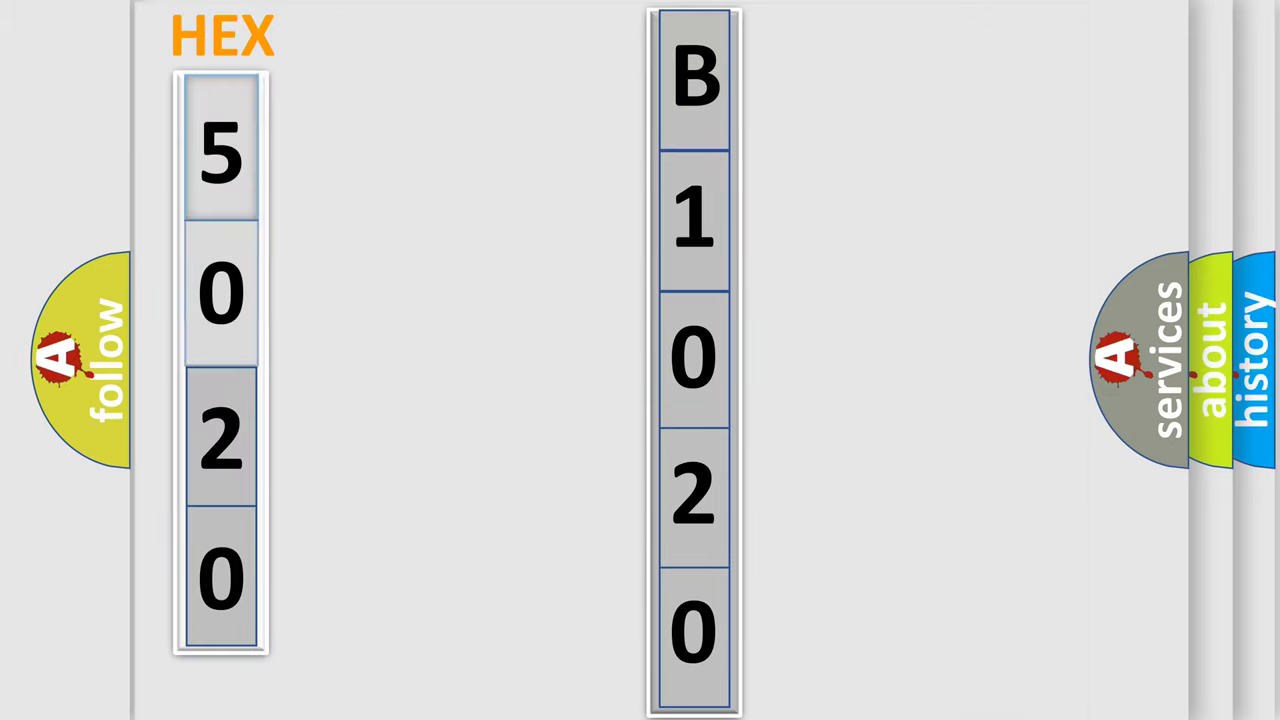
# - Play the animation splitting B1020 into digit boxes beside HEX 5020
pyautogui.click(220, 155)
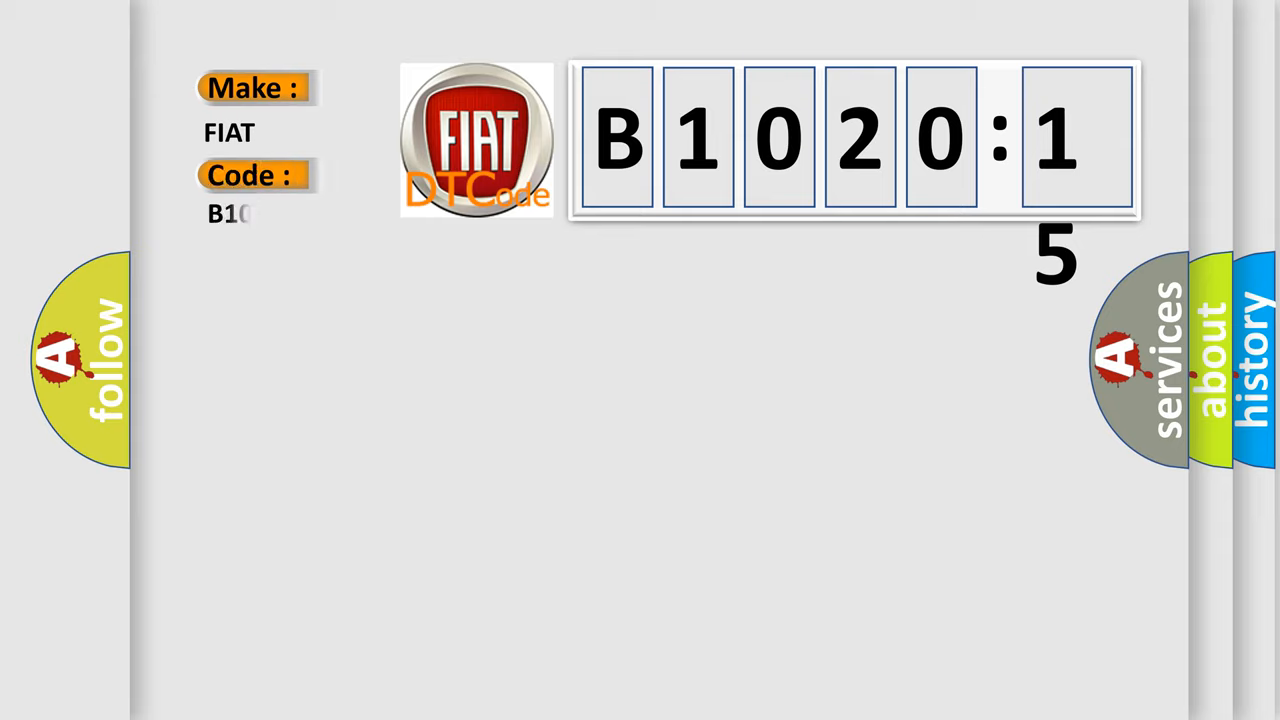
# - Complete the Code label as B1020-15, adding failure type 15
pyautogui.write('1020-15')
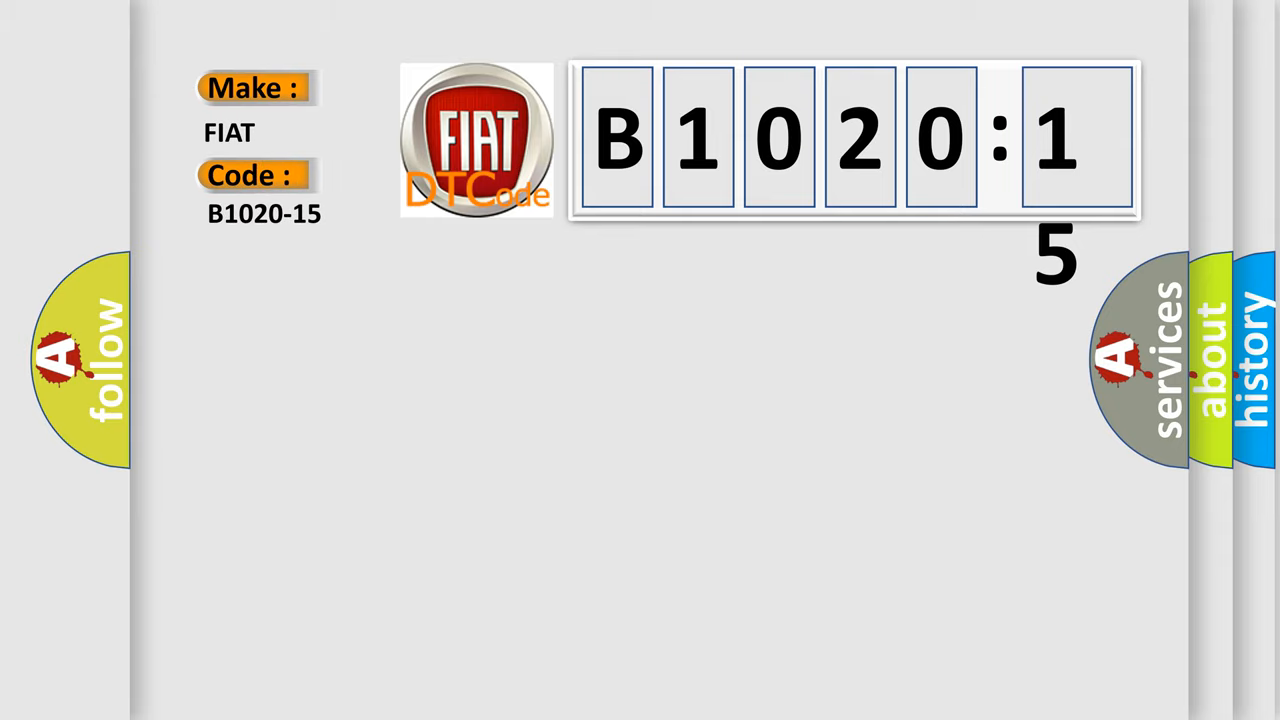